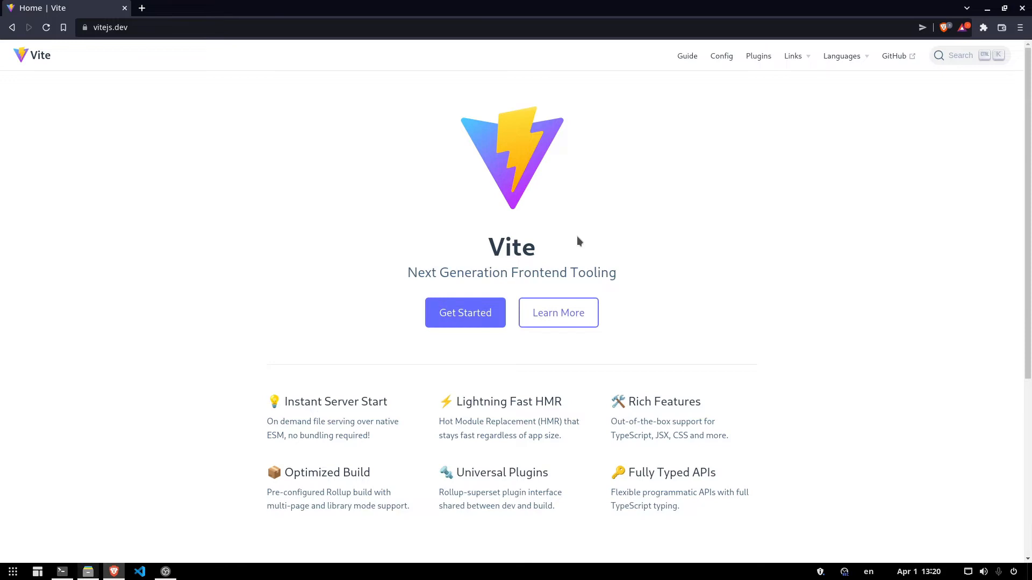
pyautogui.moveTo(410, 90)
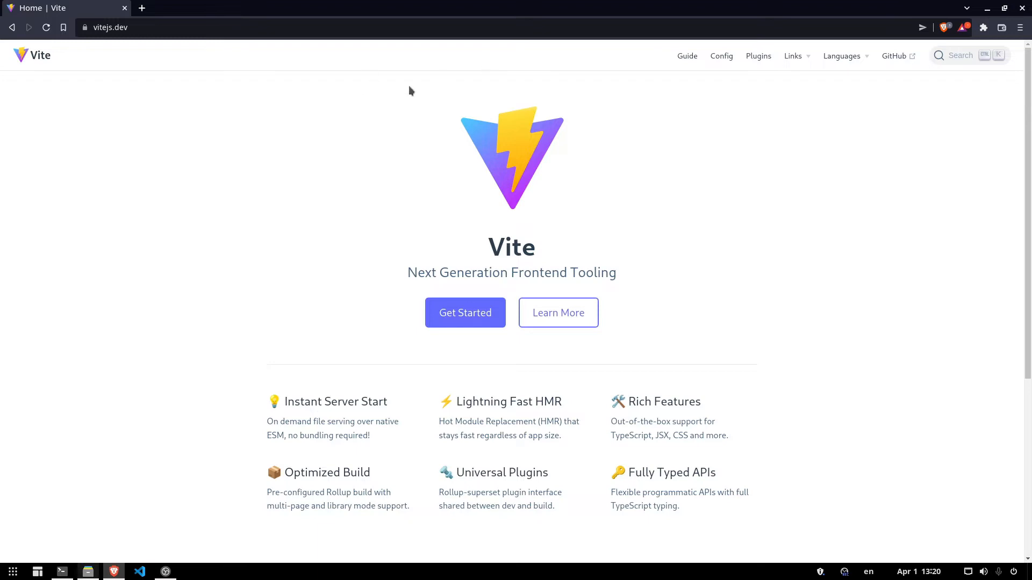
pyautogui.moveTo(428, 332)
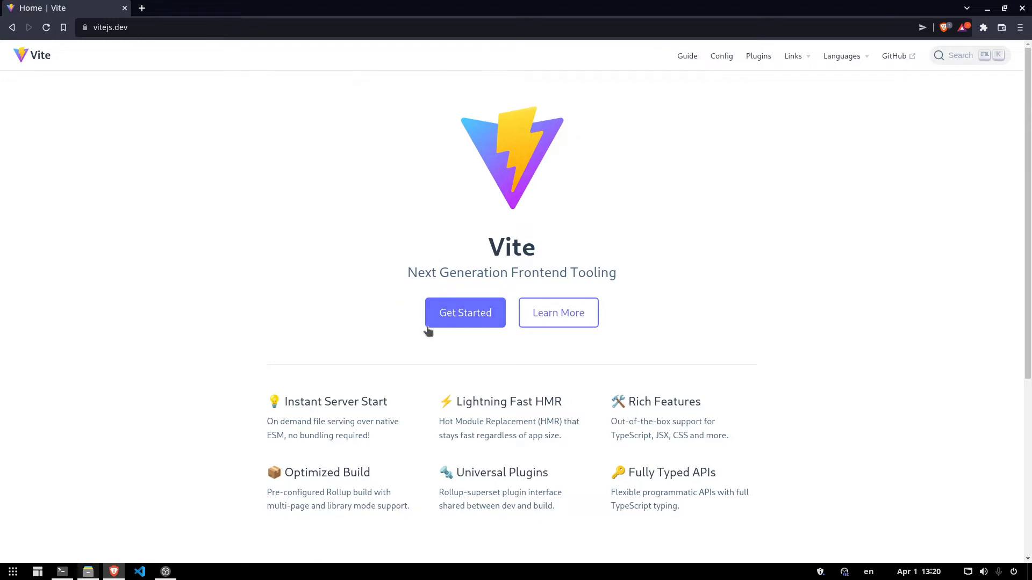
# Reach Vite's Getting Started guide showing the template presets table on vitejs.dev
pyautogui.click(465, 313)
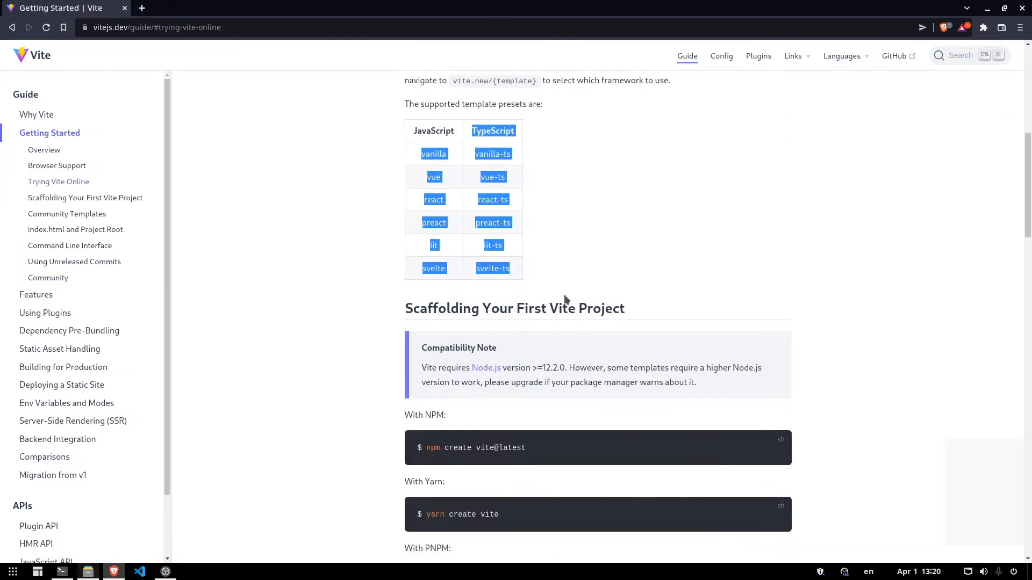
pyautogui.click(471, 242)
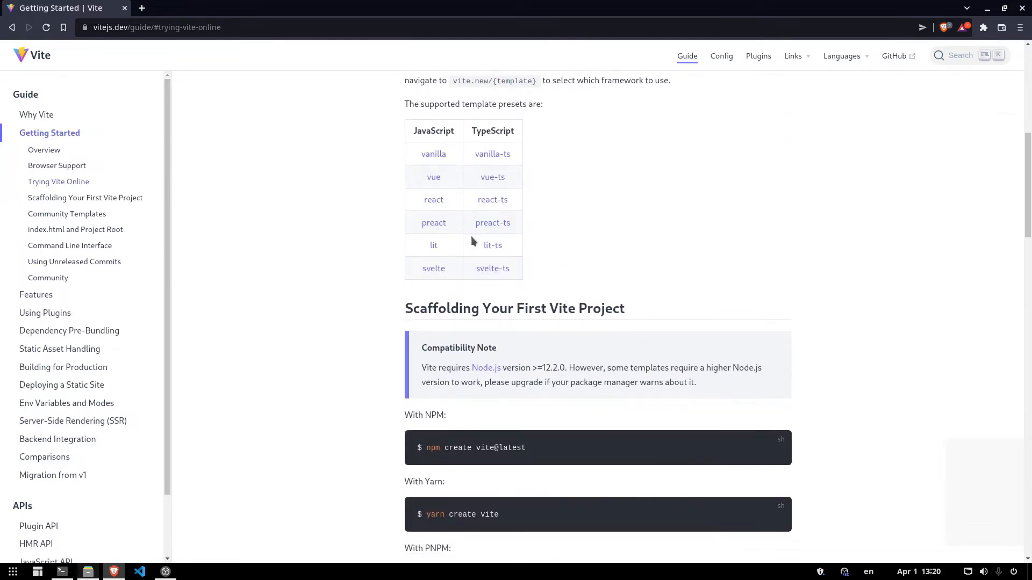
pyautogui.moveTo(651, 233)
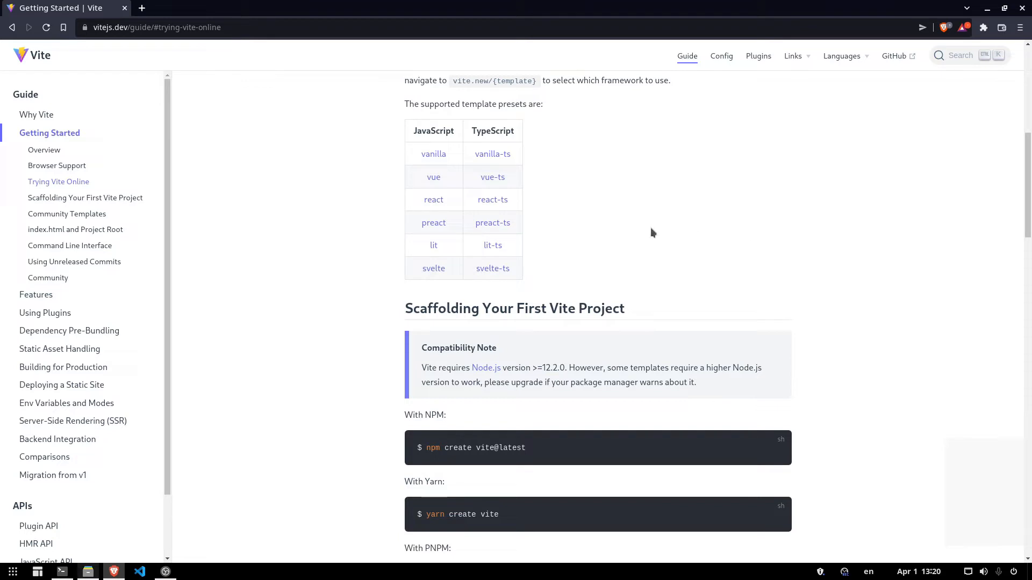
pyautogui.moveTo(409, 255)
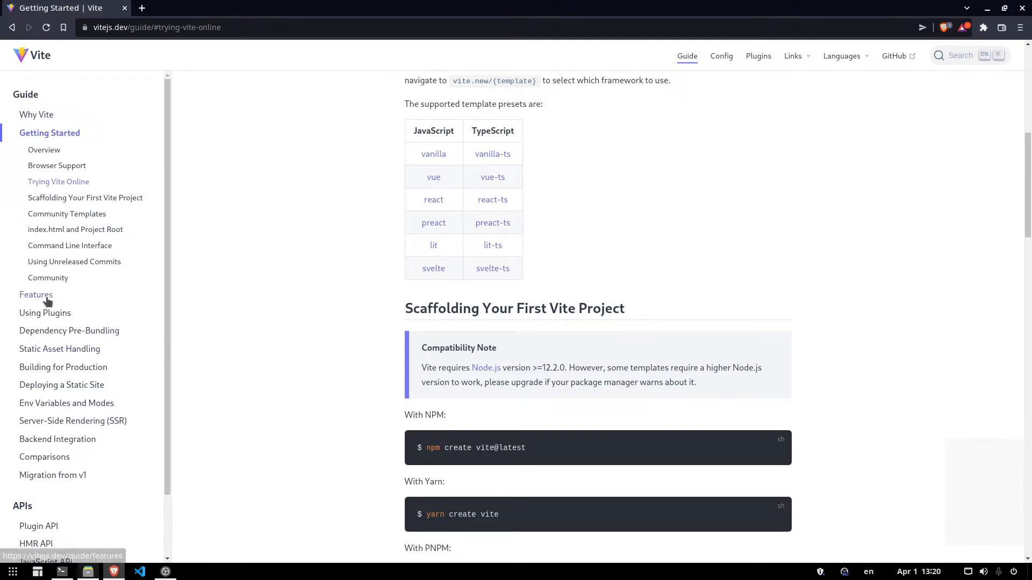
pyautogui.moveTo(294, 330)
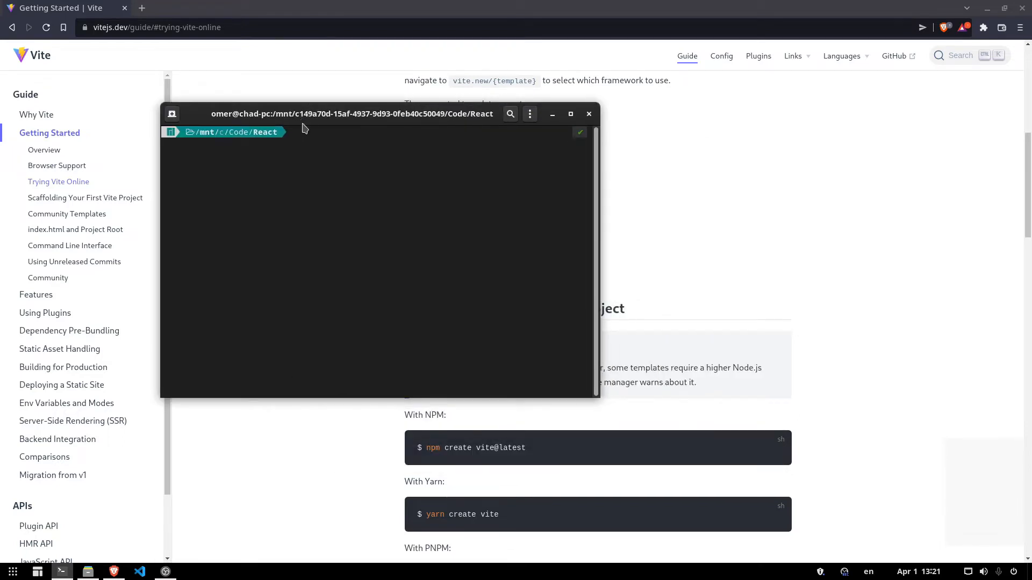
# Run npm create vite@latest testing with the react-ts template, then npm install its dependencies
pyautogui.write('npm create vite@latest testing -- --template react-ts')
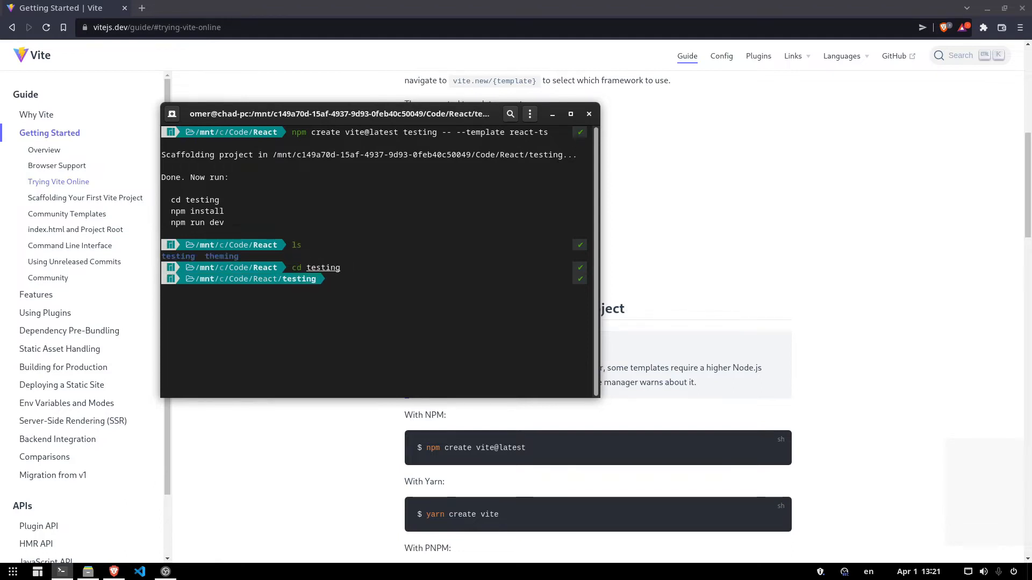
pyautogui.write('clear')
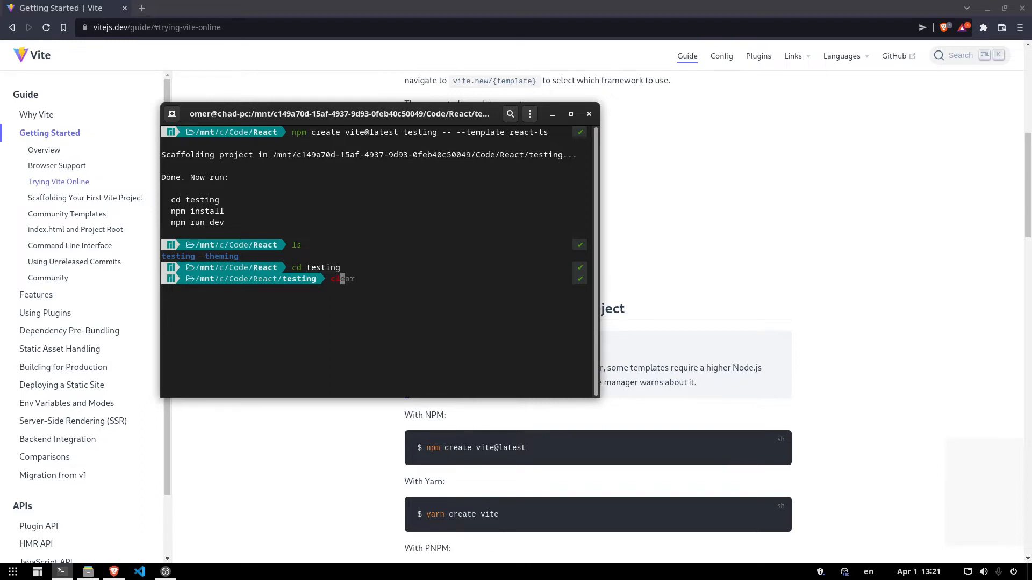
pyautogui.write('npm install')
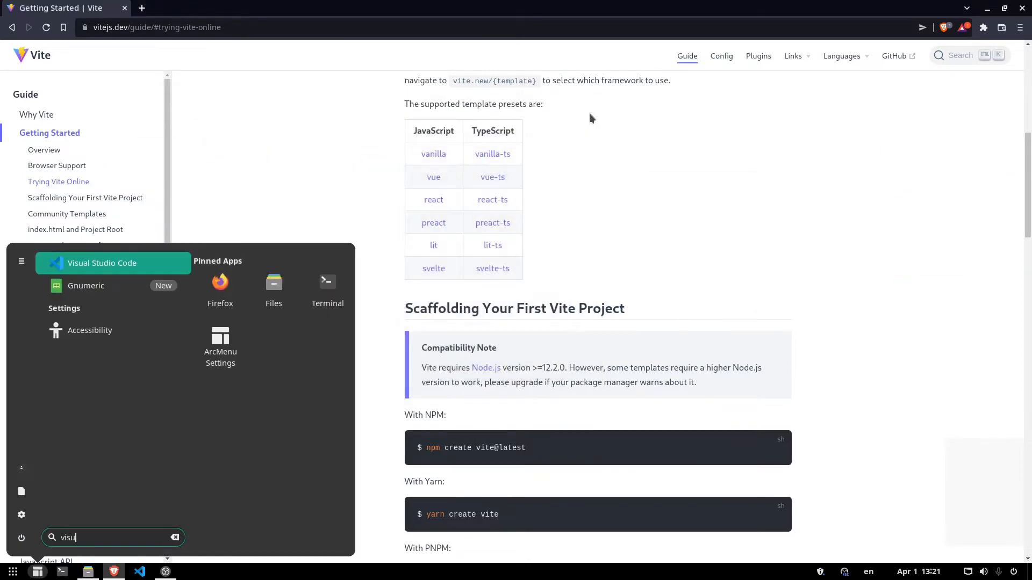
# Launch VS Code on the testing project, dismiss the welcome page and show the integrated terminal
pyautogui.click(102, 262)
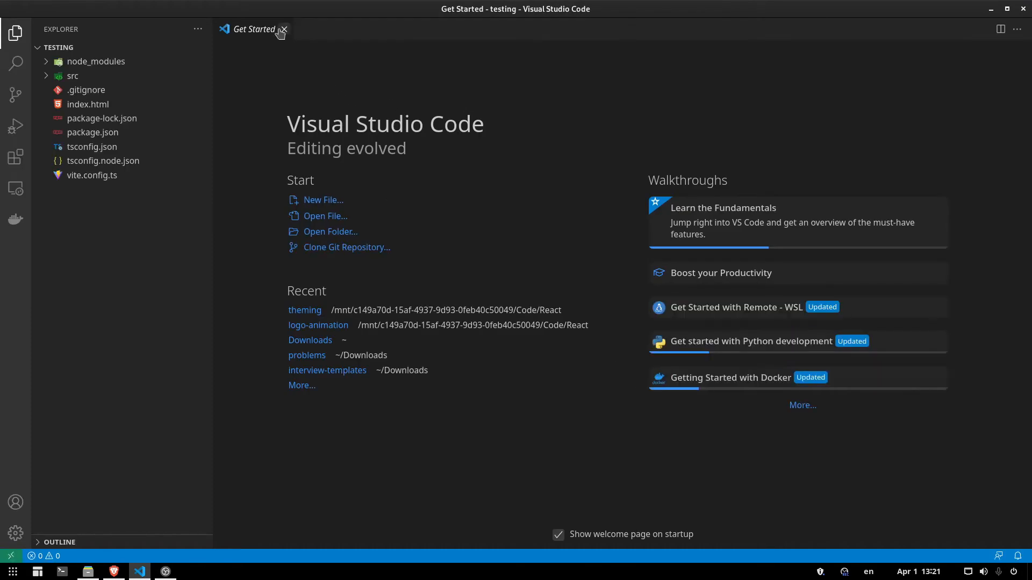
pyautogui.click(284, 29)
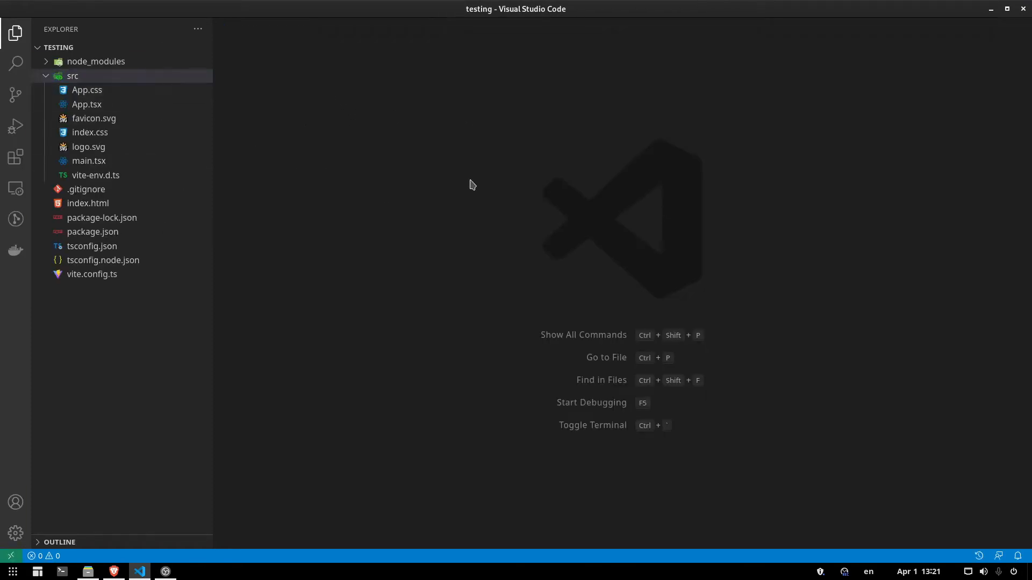
pyautogui.press('ctrl+`')
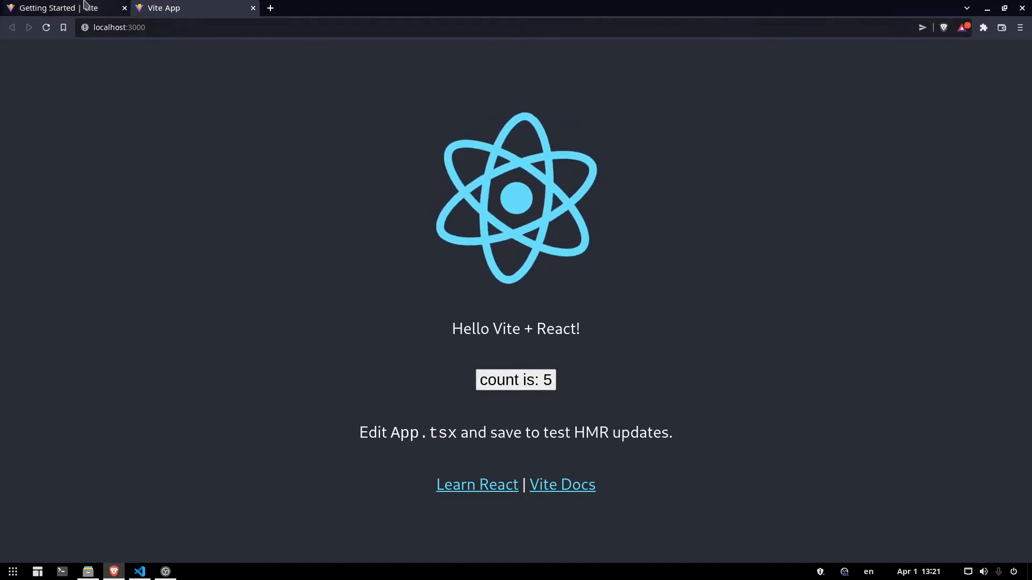
pyautogui.moveTo(63, 8)
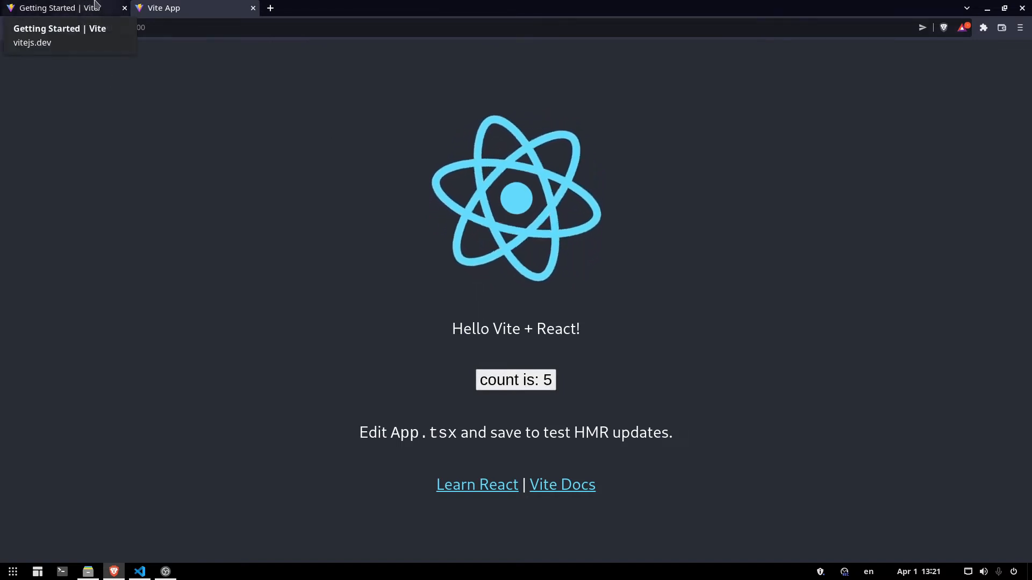
# Return to the Vite docs and jump to the Features guide's CSS Pre-processors section on Sass
pyautogui.click(62, 7)
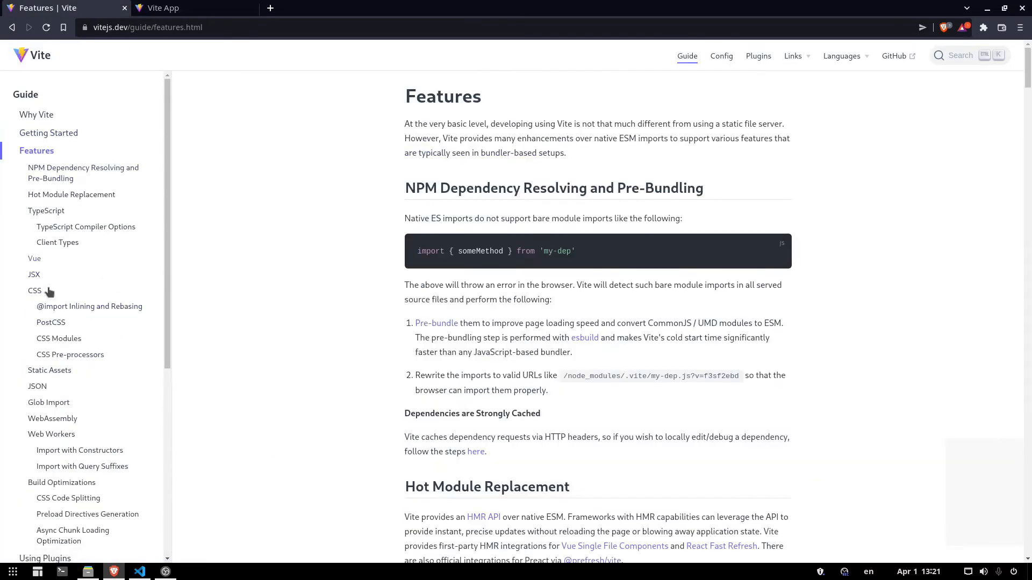
pyautogui.click(70, 355)
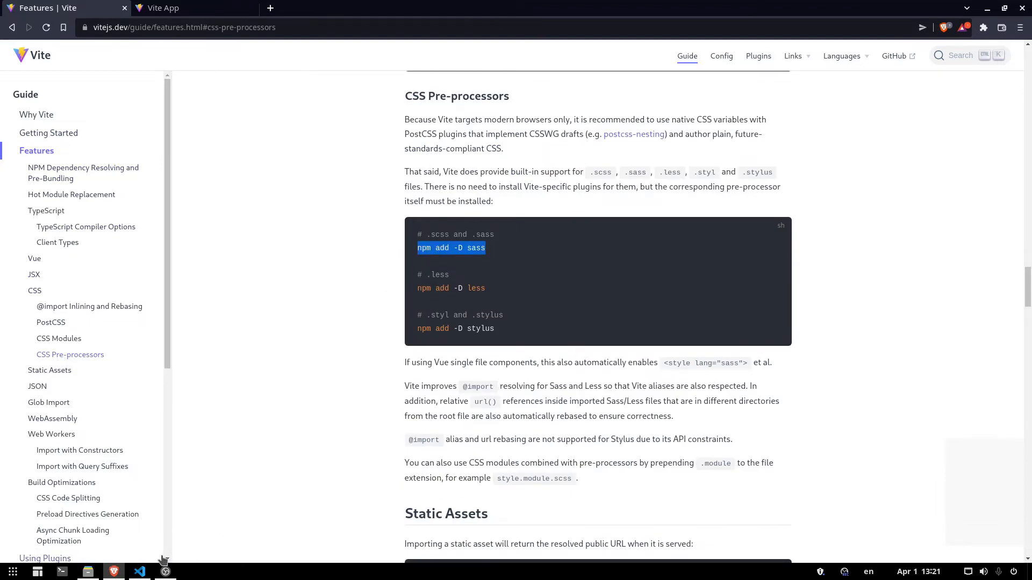
# Run npm add -D sass in VS Code's terminal and bring App.tsx into the editor
pyautogui.click(138, 570)
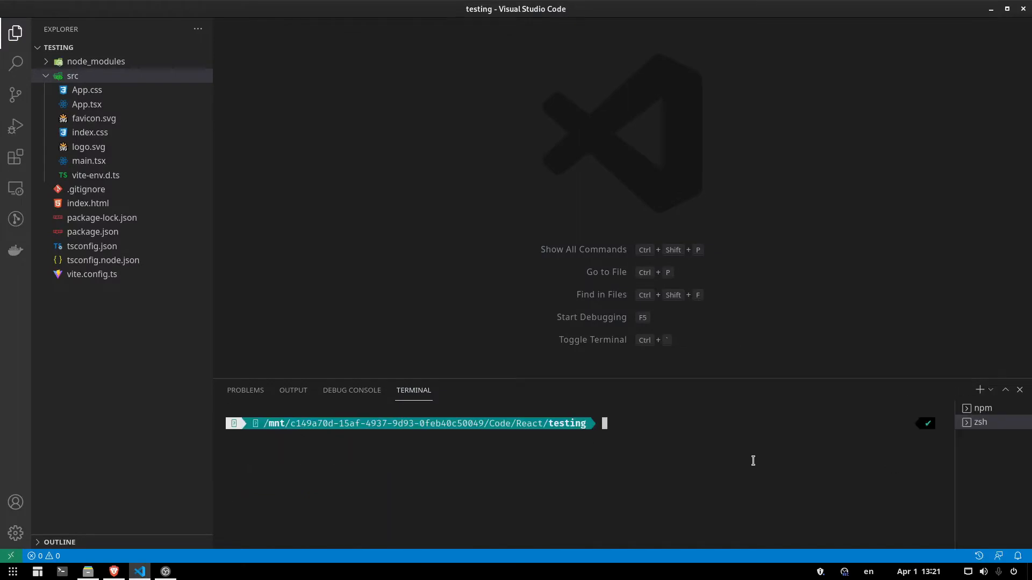
pyautogui.write('npm add -D sass')
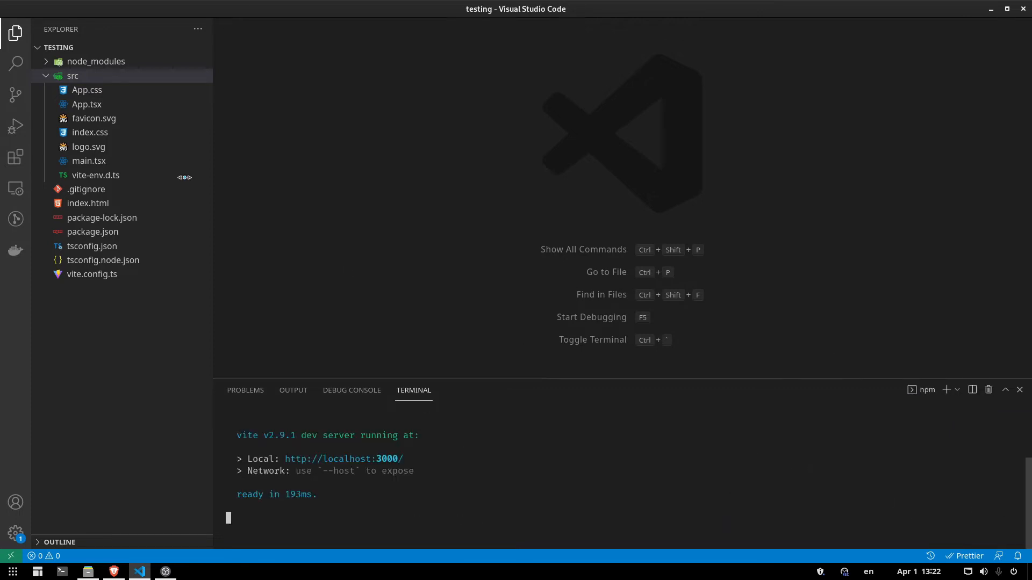
pyautogui.click(72, 76)
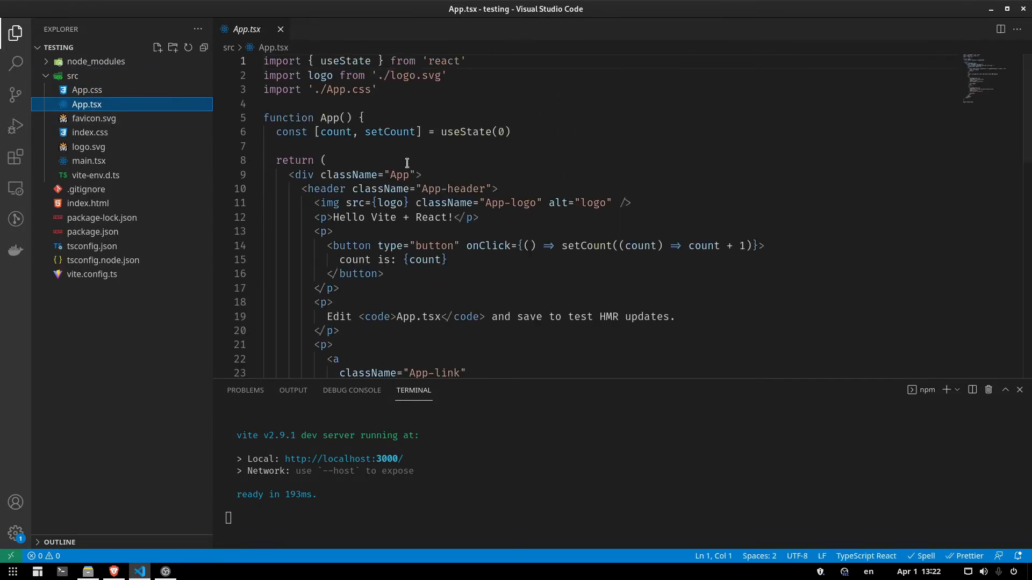
# Clear App.tsx's starter header markup and begin an h1 element inside the div
pyautogui.press('ctrl+a')
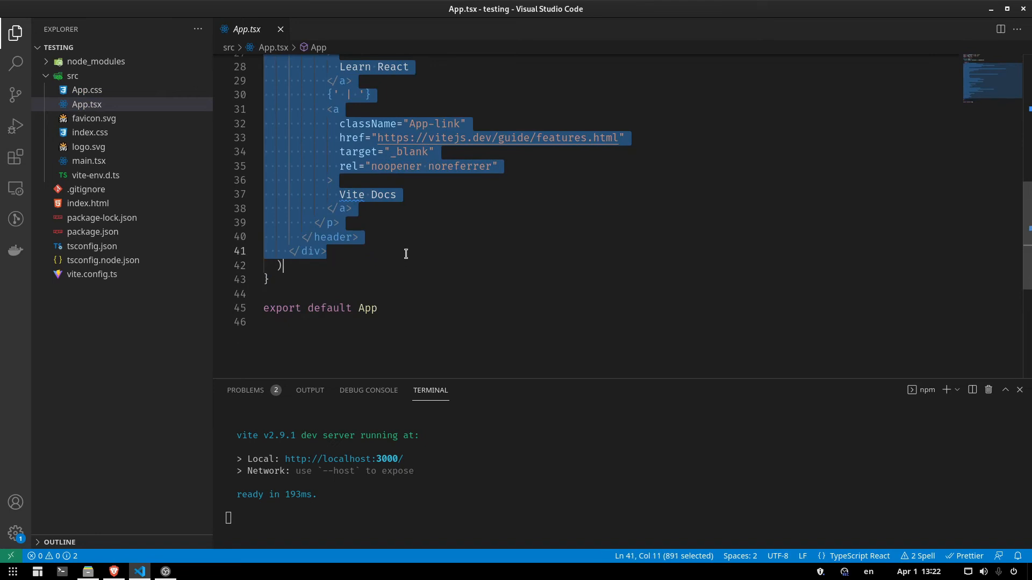
pyautogui.press('Delete')
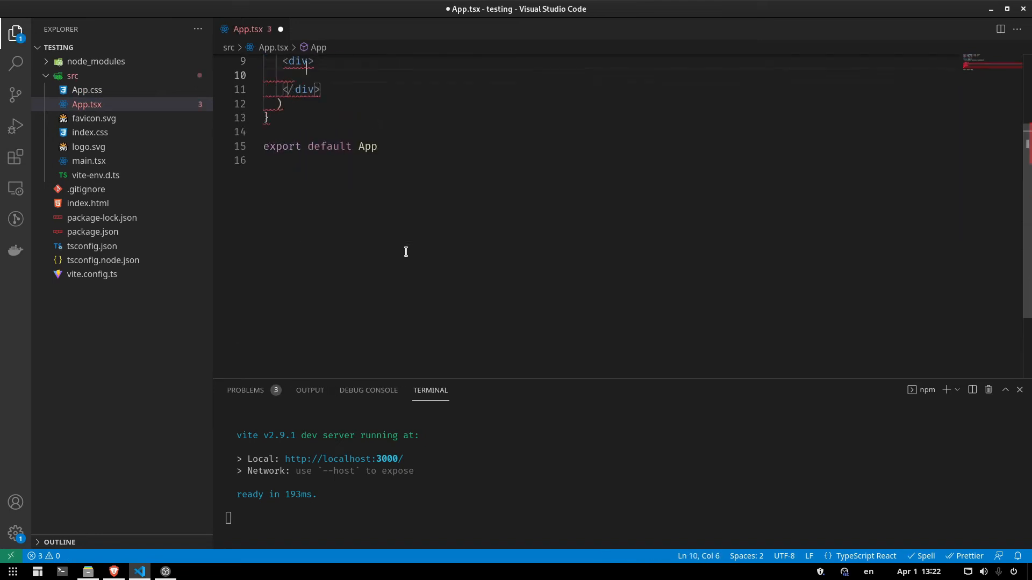
pyautogui.write('<h1')
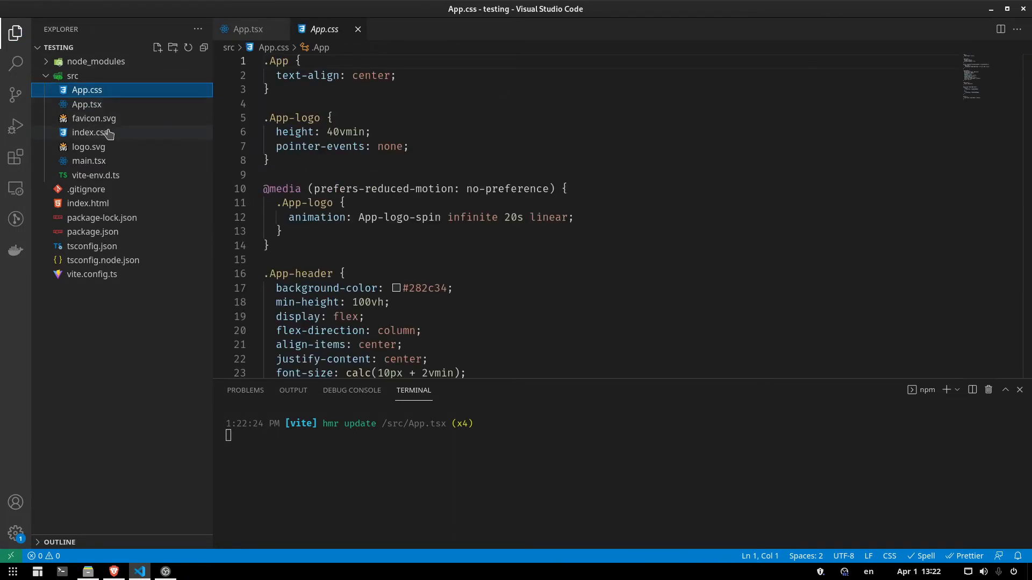
# Review index.css and main.tsx imports, then return to App.tsx to trim it to the Hello World h1
pyautogui.click(88, 146)
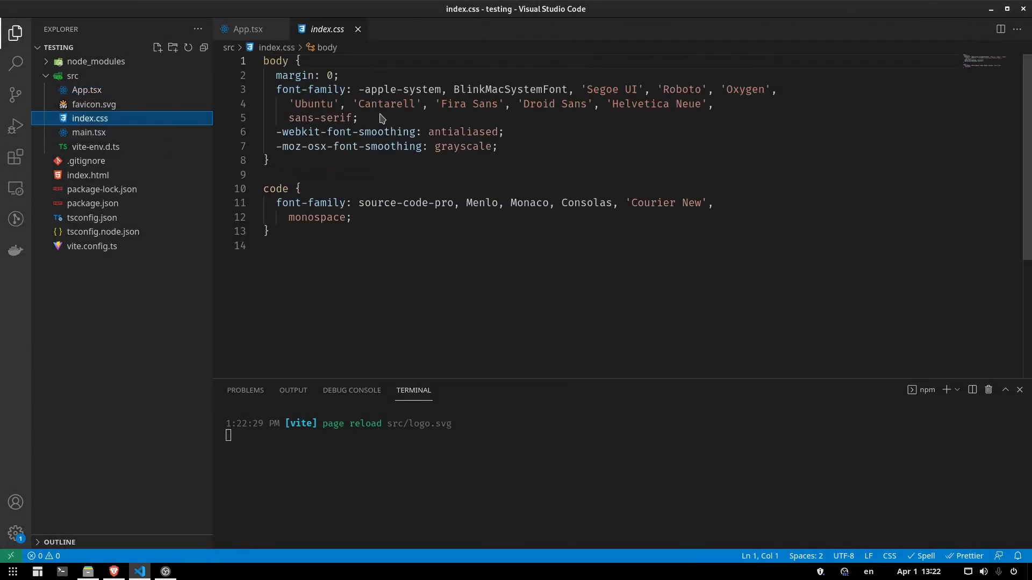
pyautogui.click(88, 132)
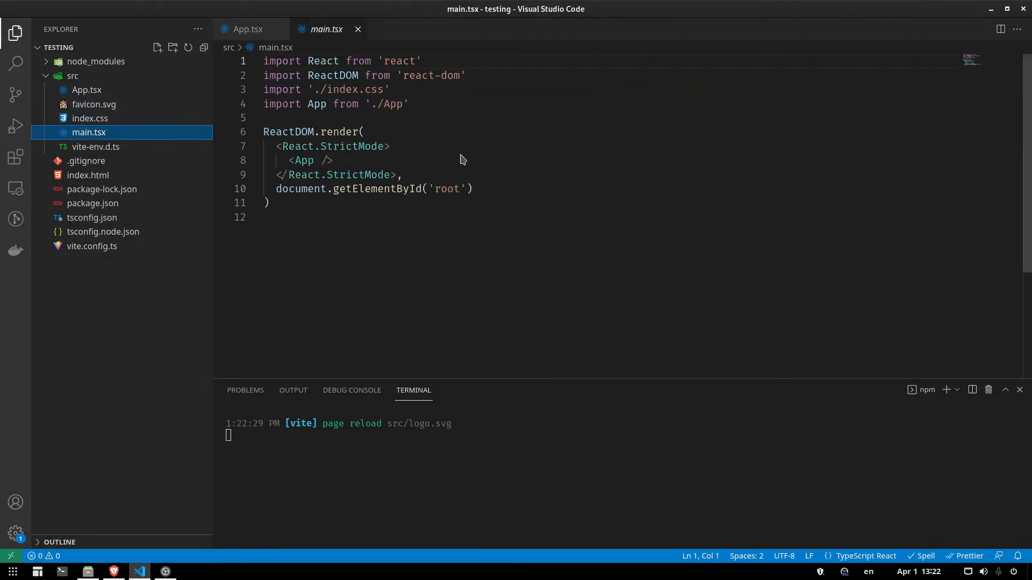
pyautogui.click(451, 76)
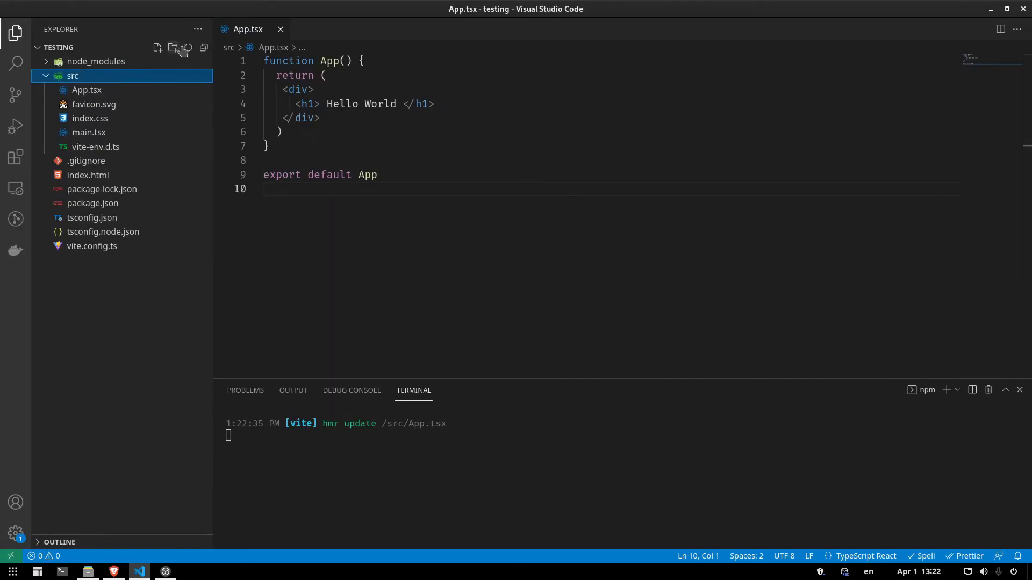
# Create src/styles/_main.scss with an h1 rule setting color: red
pyautogui.click(173, 47)
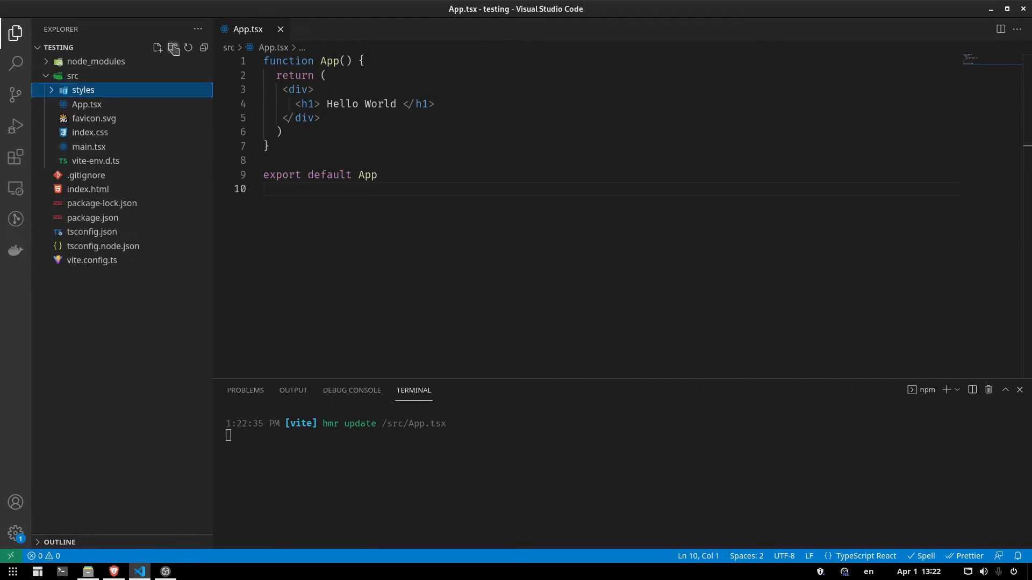
pyautogui.click(173, 47)
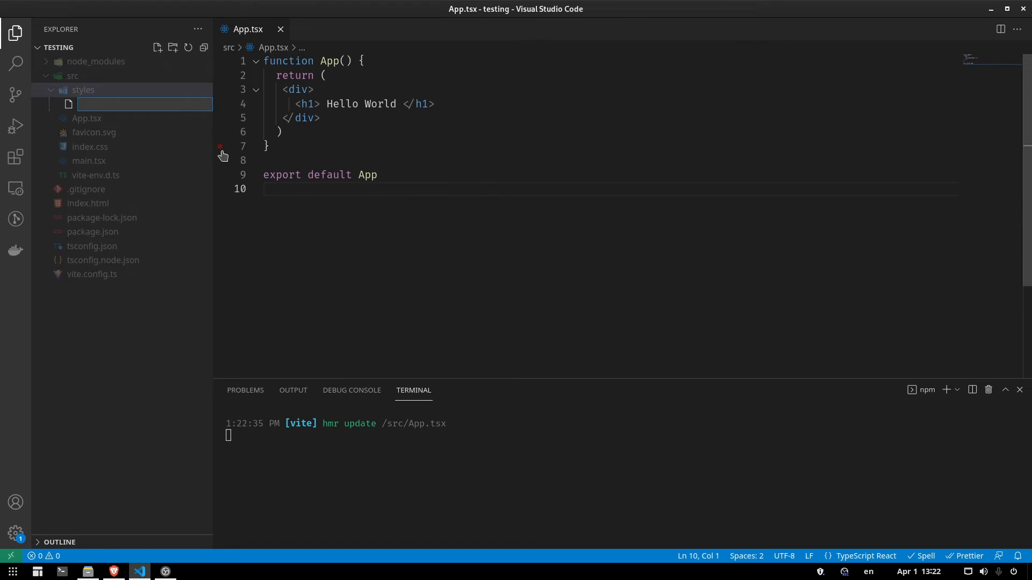
pyautogui.write('_mai')
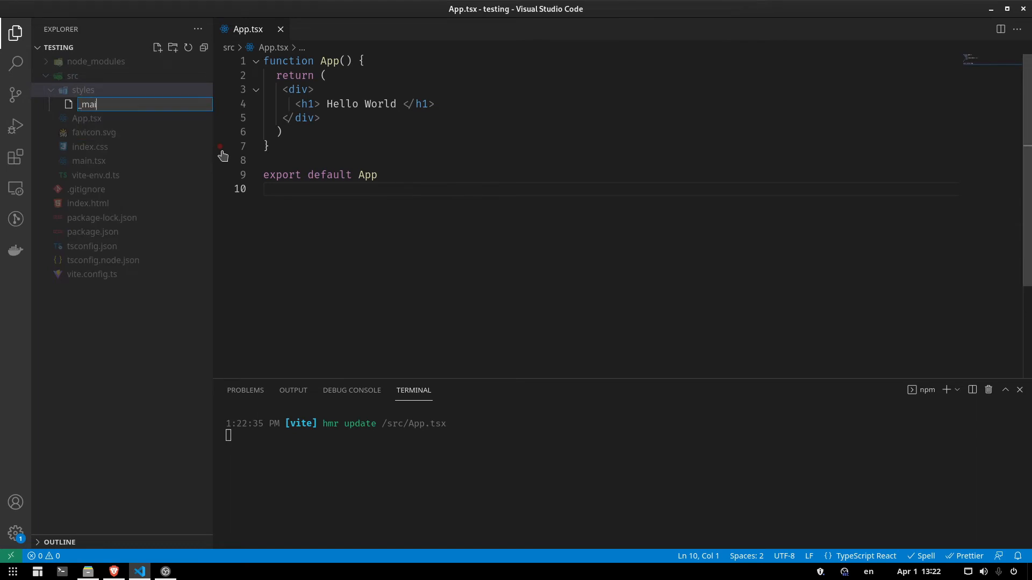
pyautogui.press('Enter')
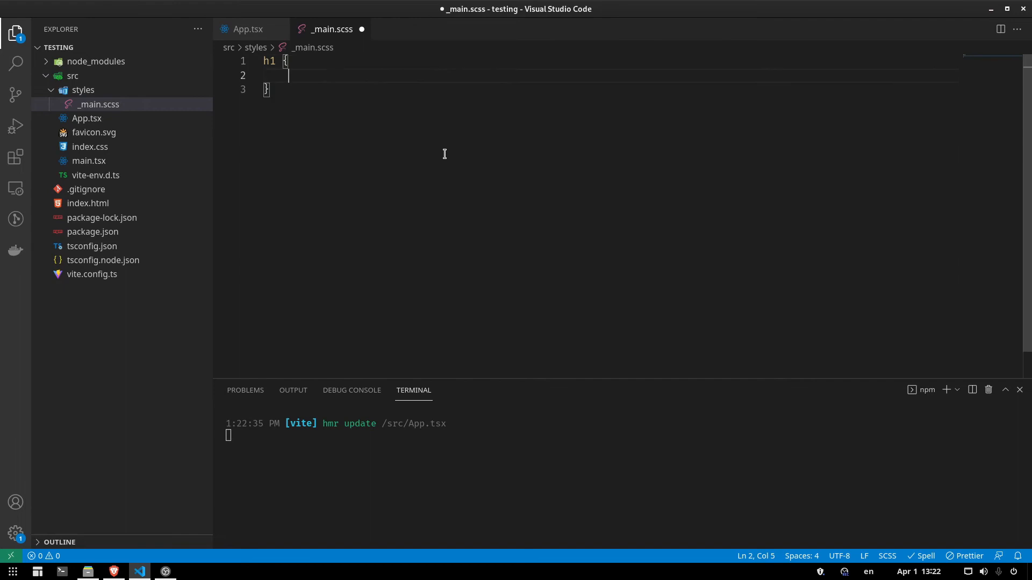
pyautogui.write('color: red;')
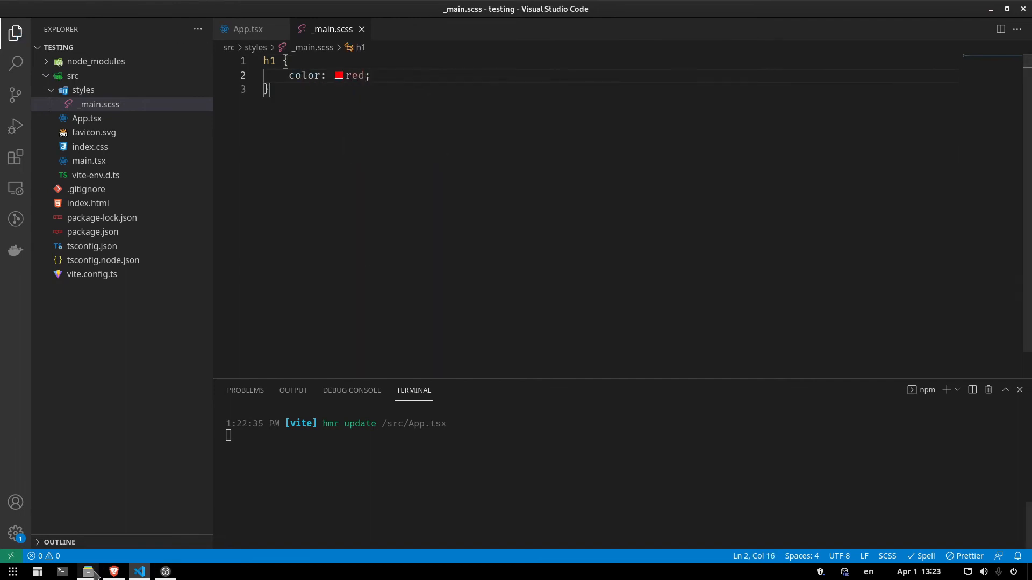
# Add import "./styles/_main.scss"; above the App function in App.tsx
pyautogui.click(249, 29)
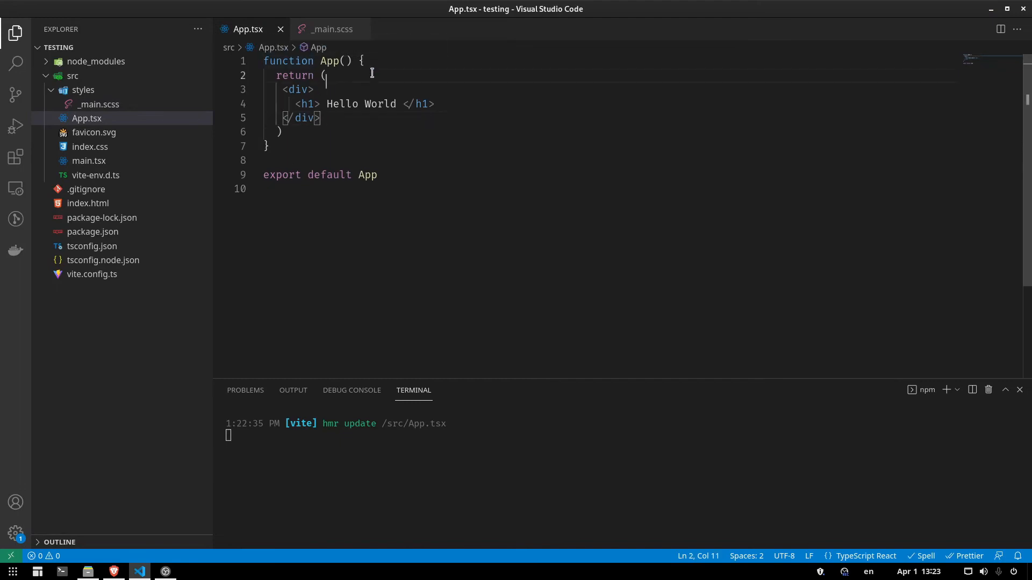
pyautogui.press('Enter')
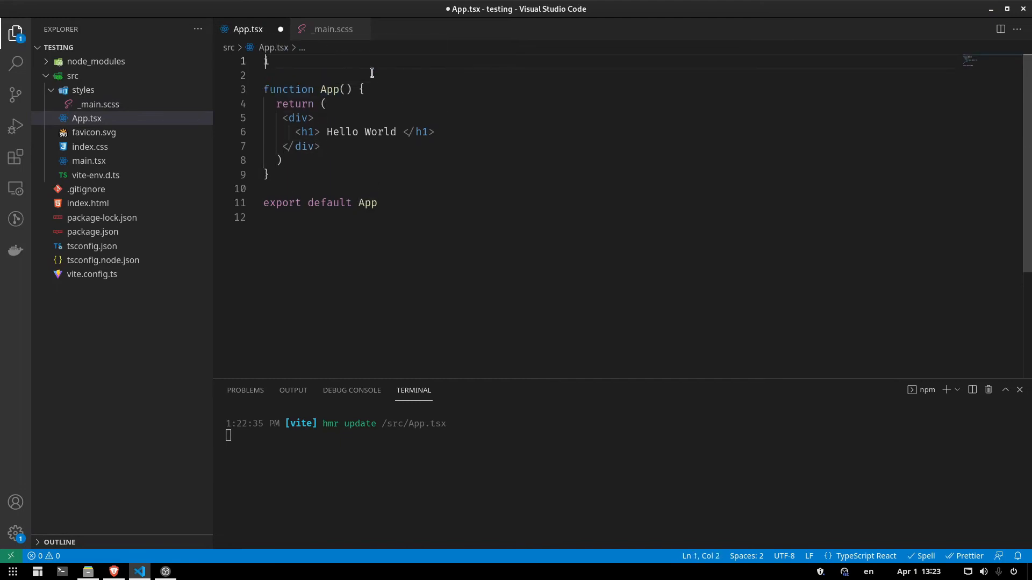
pyautogui.write('import "./styles/')
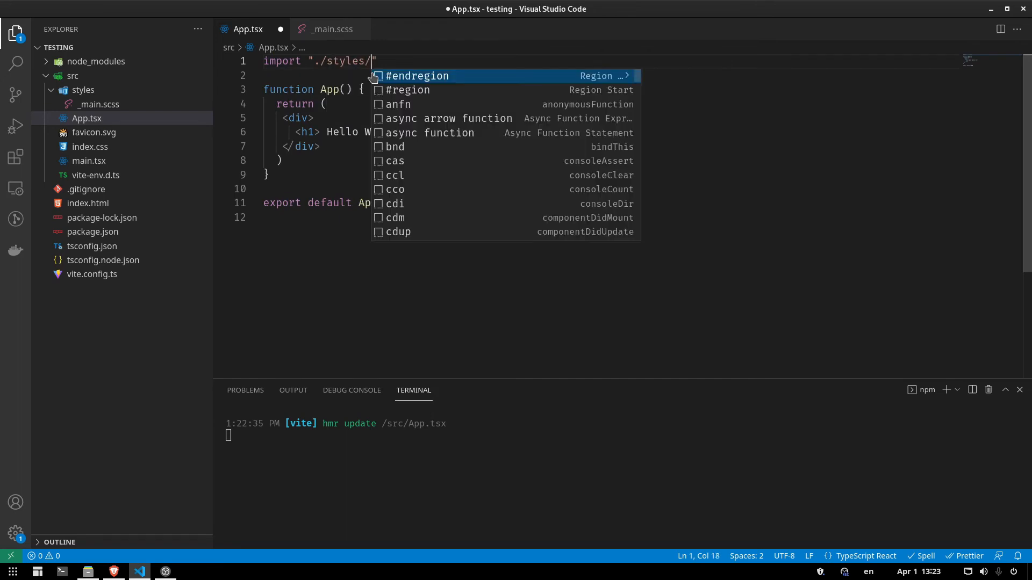
pyautogui.write('_main.scss')
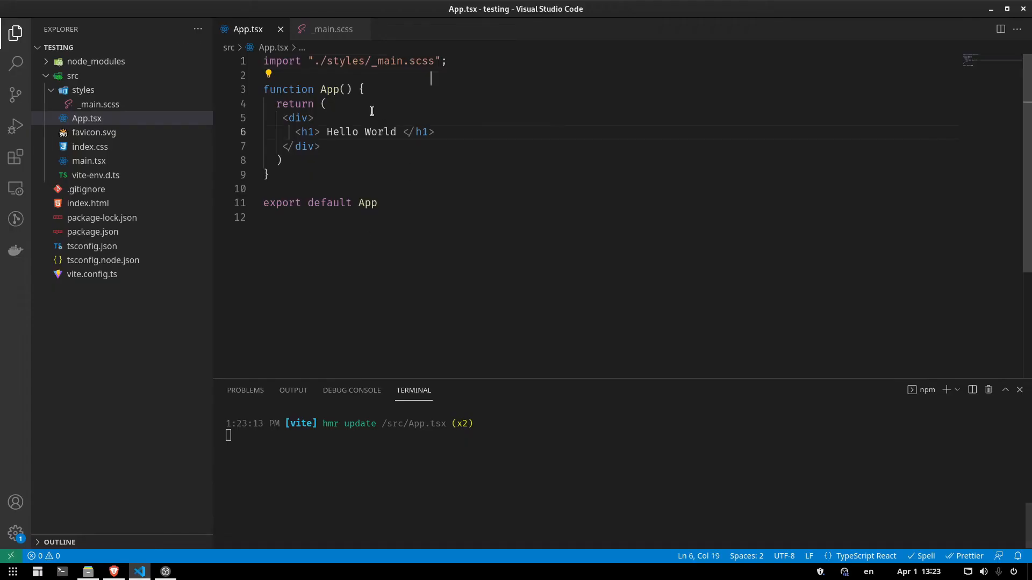
# Declare $primary: blue; and $secondary: purple; at the top of _main.scss
pyautogui.click(331, 29)
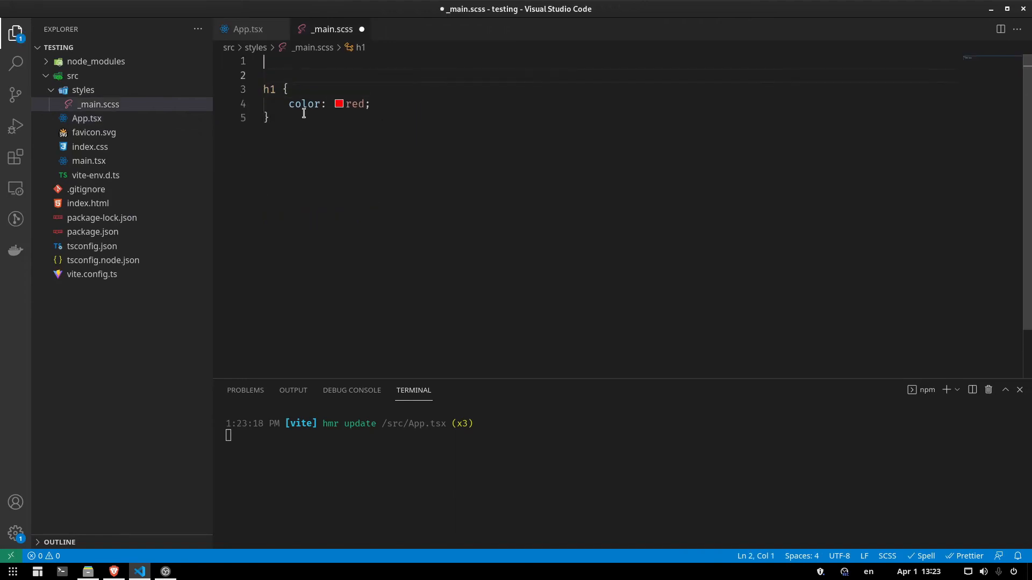
pyautogui.write('$prima')
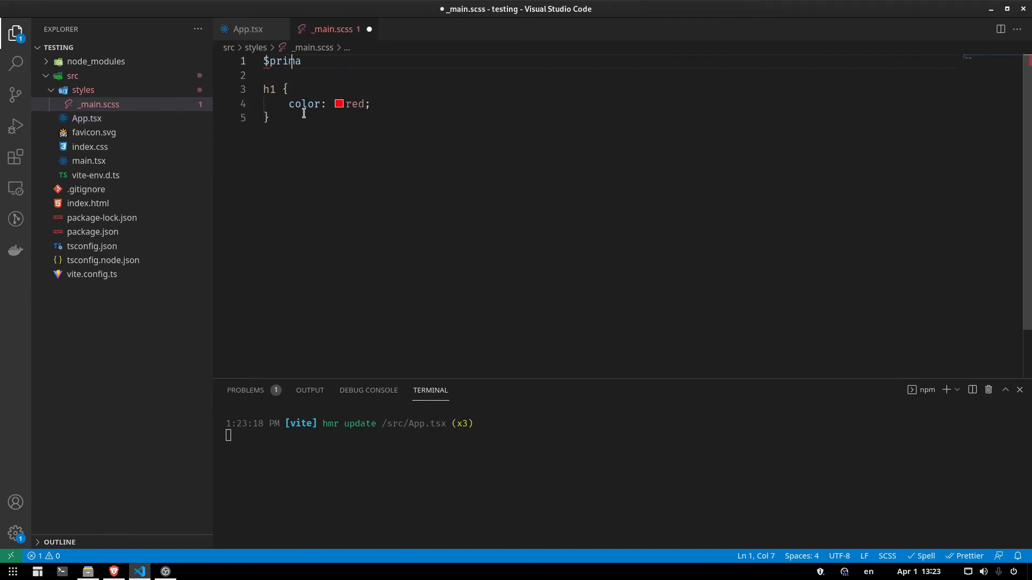
pyautogui.write('ry: blue;')
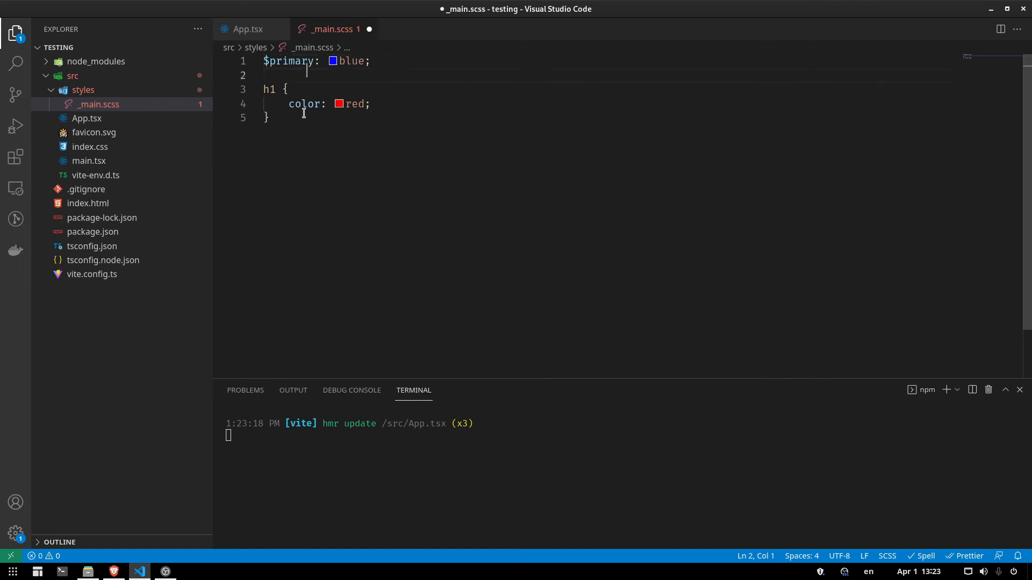
pyautogui.write('$secondar')
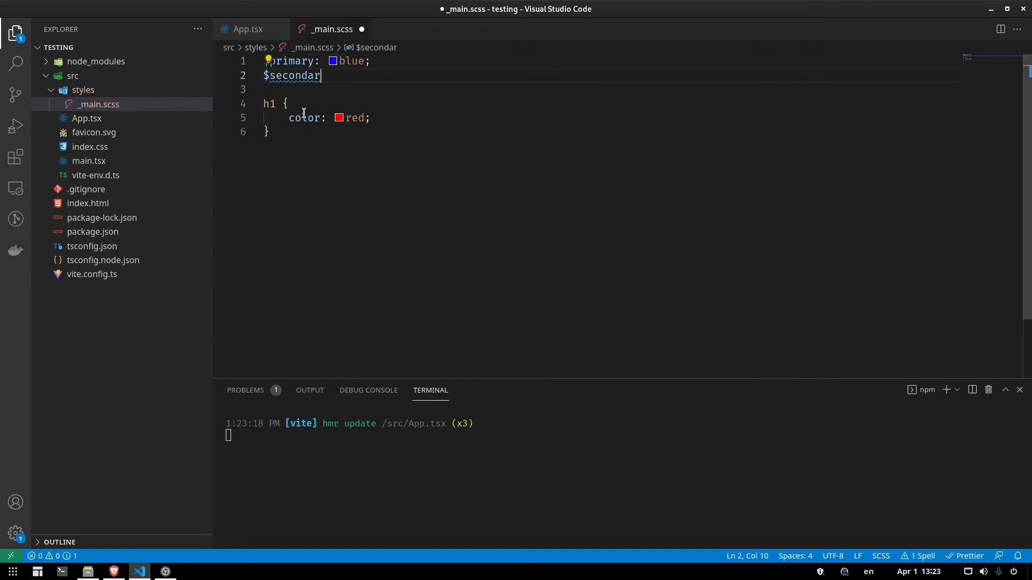
pyautogui.write('y:')
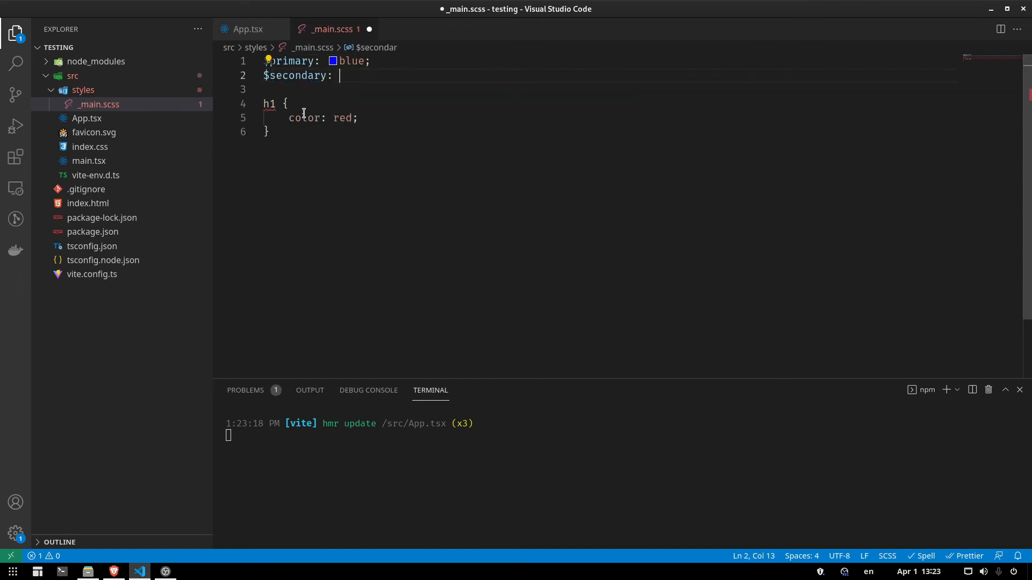
pyautogui.write('purple;')
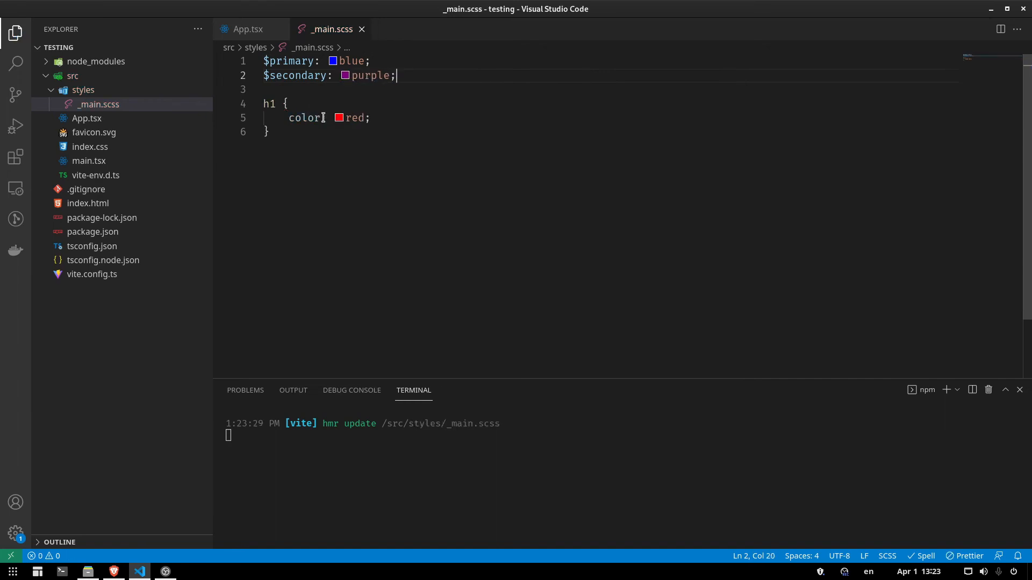
# Replace the h1's red colour value with the $primary Sass variable
pyautogui.doubleClick(353, 118)
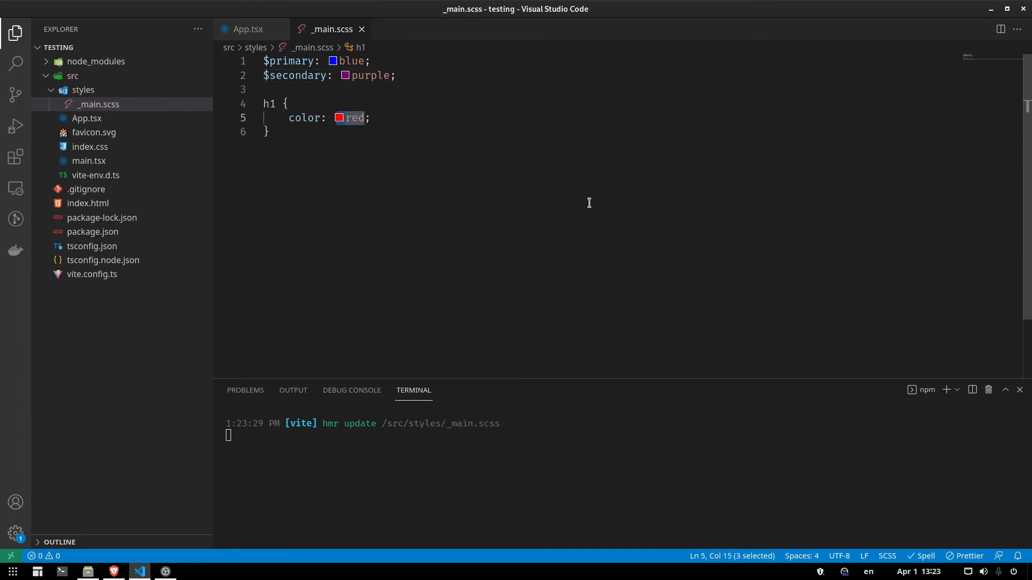
pyautogui.write('$primary')
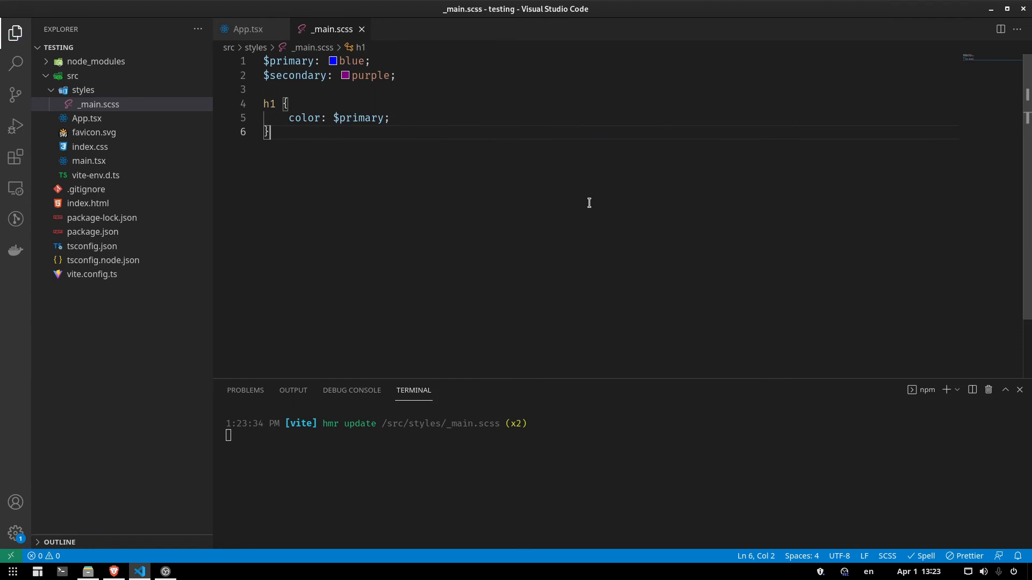
pyautogui.write('$pri')
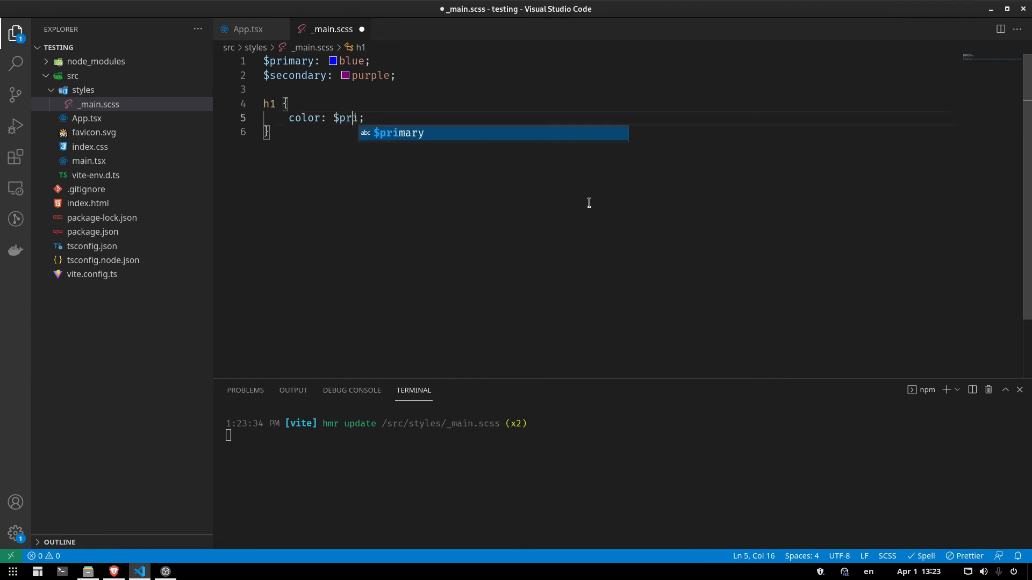
pyautogui.press('Tab')
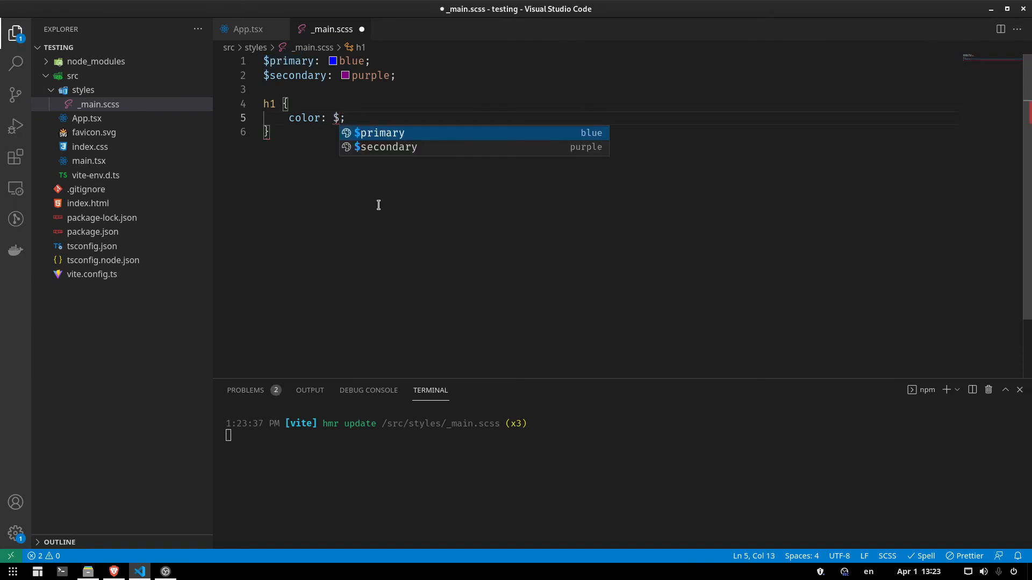
# Set the h1 colour to $secondary in _main.scss and save so Hello World turns purple
pyautogui.click(380, 134)
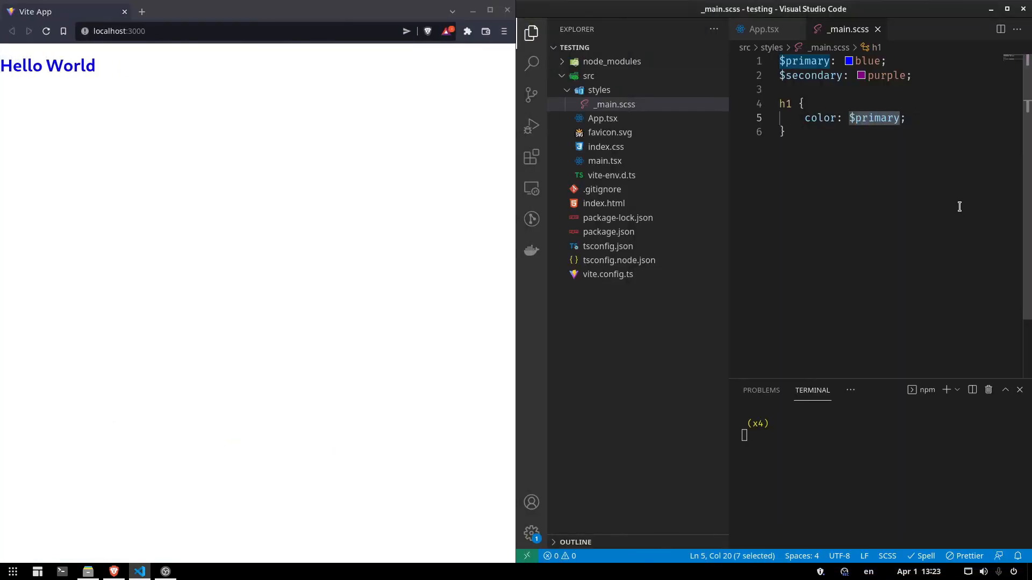
pyautogui.write('secondary')
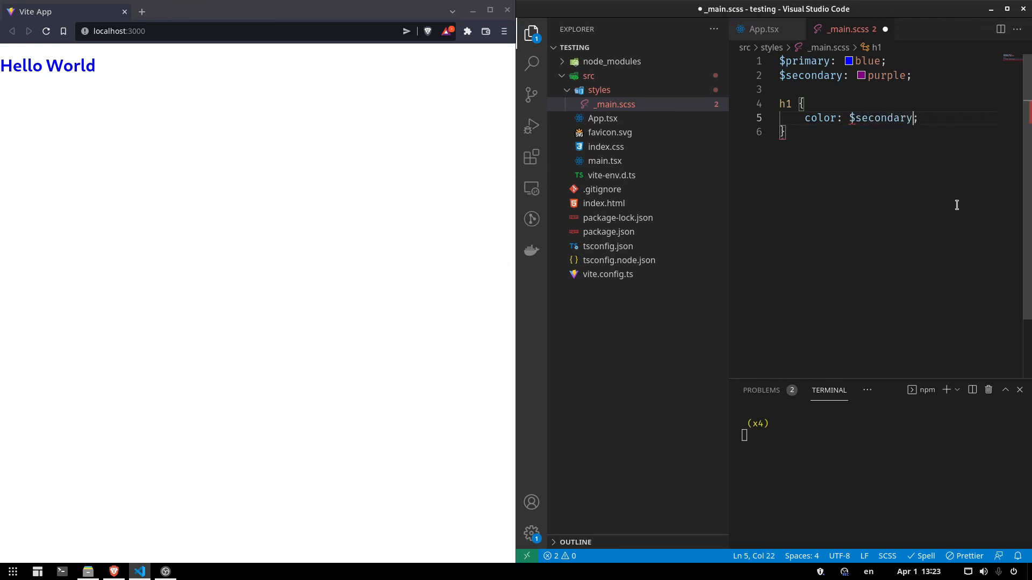
pyautogui.press('ctrl+s')
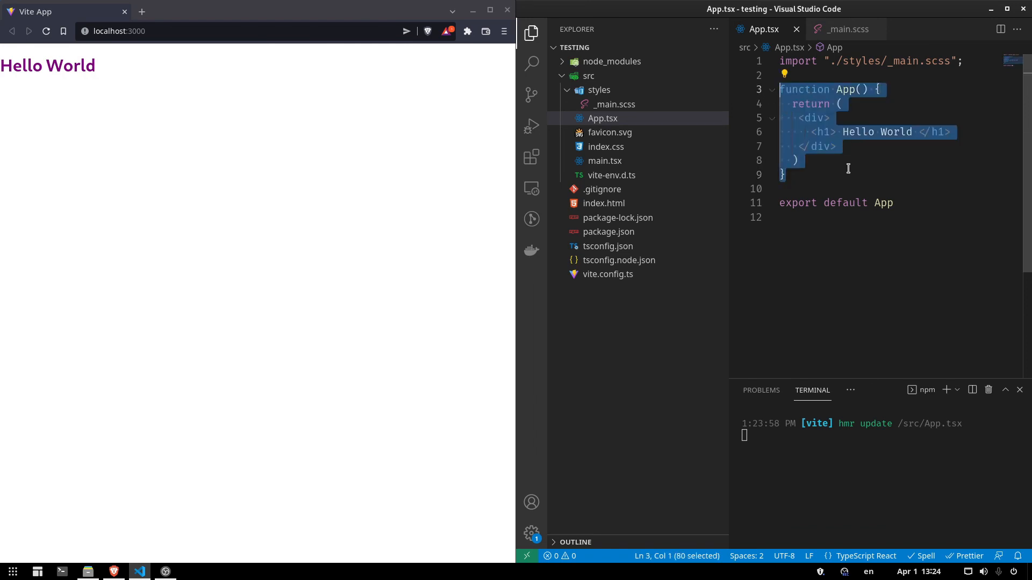
# Return from App.tsx to _main.scss and save it, keeping the purple heading
pyautogui.click(836, 146)
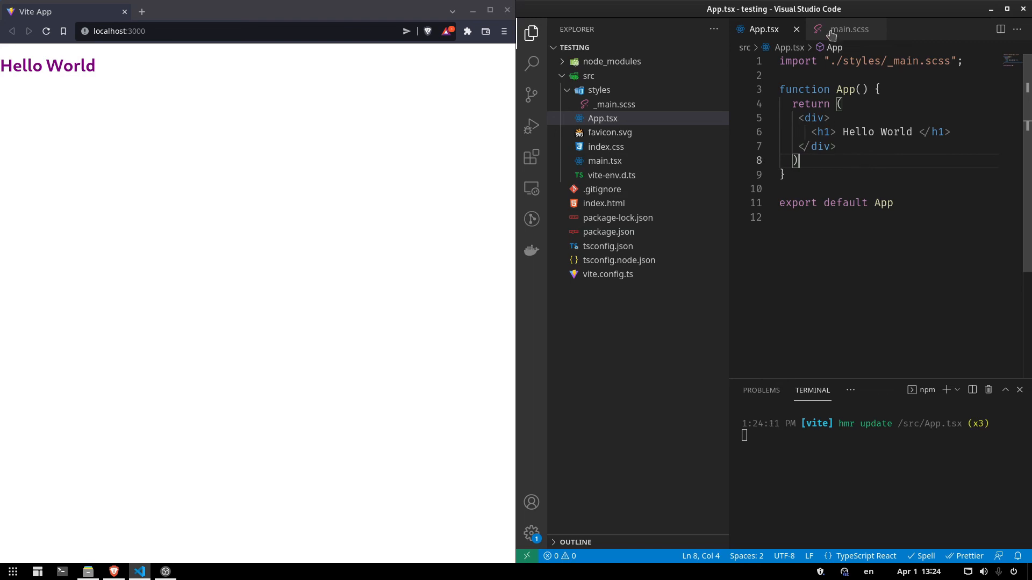
pyautogui.click(848, 29)
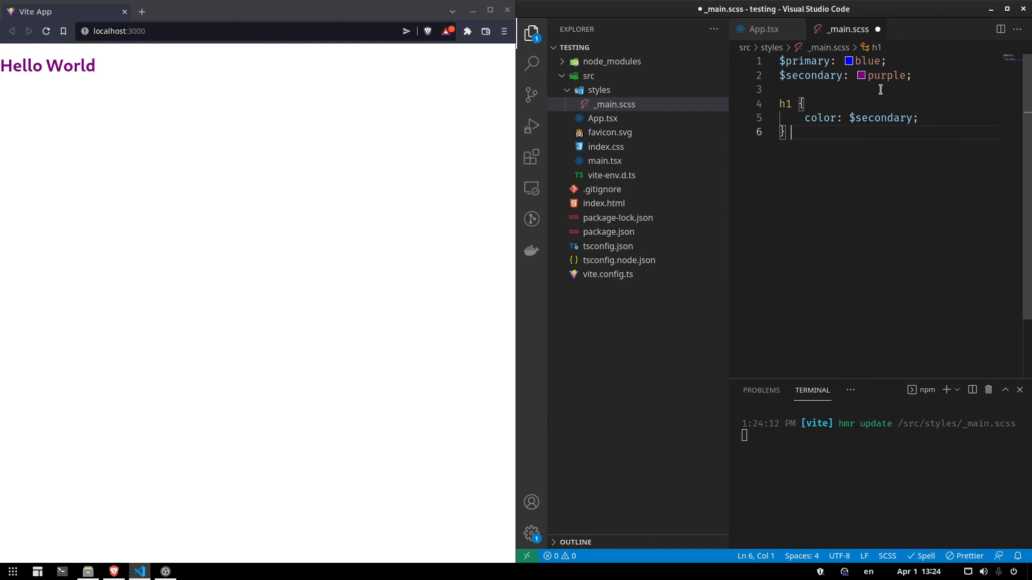
pyautogui.press('ctrl+s')
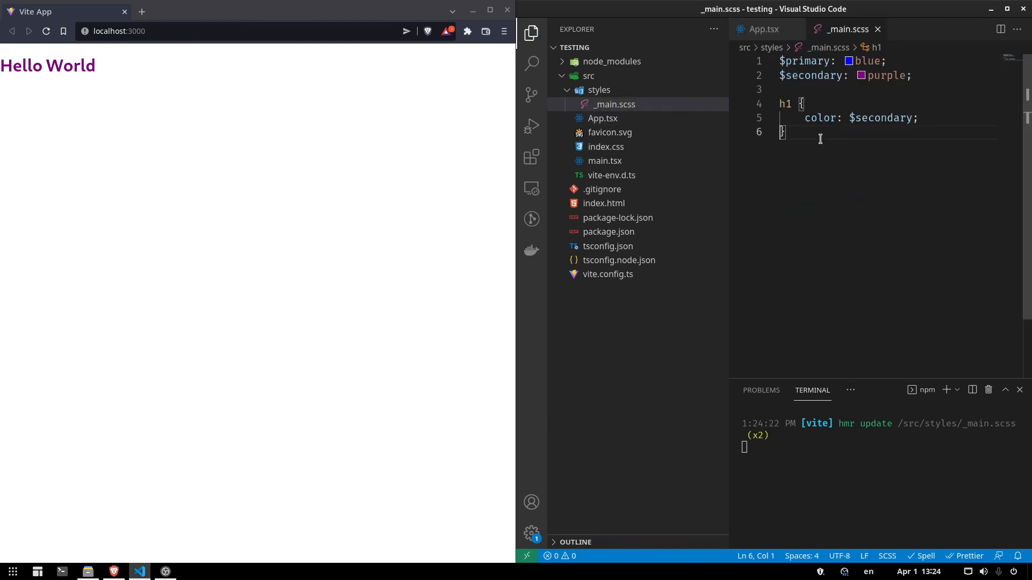